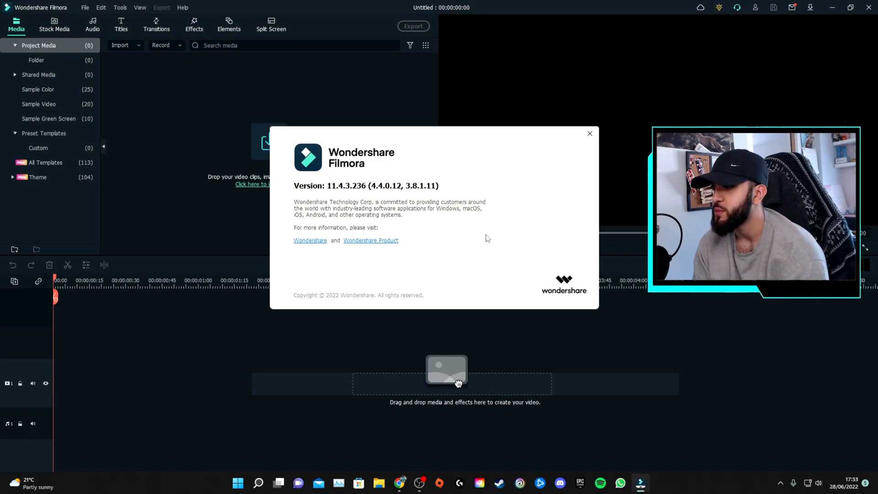
- Dismiss the About Wondershare Filmora version window to return to the Apex project
{"action": "left_click", "coordinate": [589, 134]}
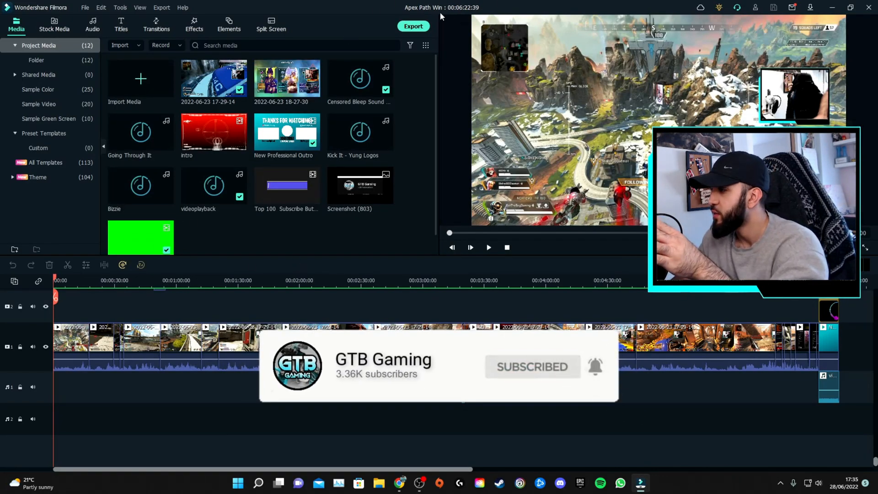
- In the MP4 export settings, switch the resolution to a custom 2560x1440
{"action": "left_click", "coordinate": [412, 26]}
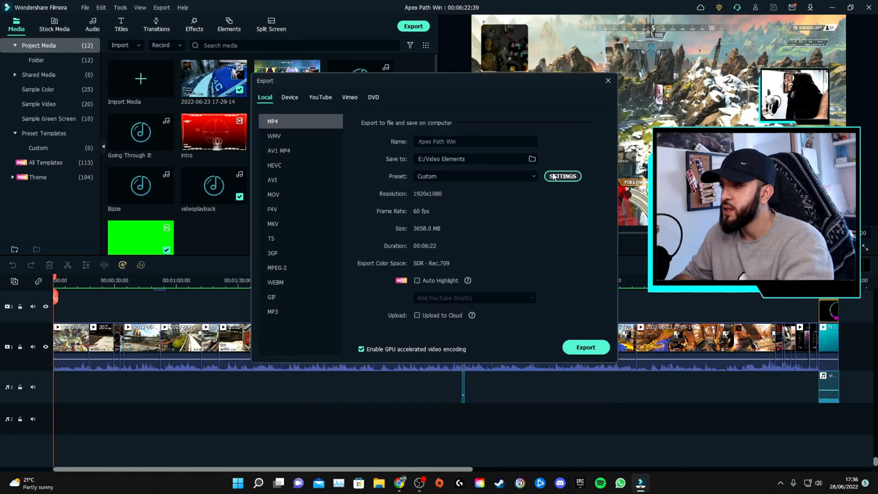
{"action": "left_click", "coordinate": [562, 177]}
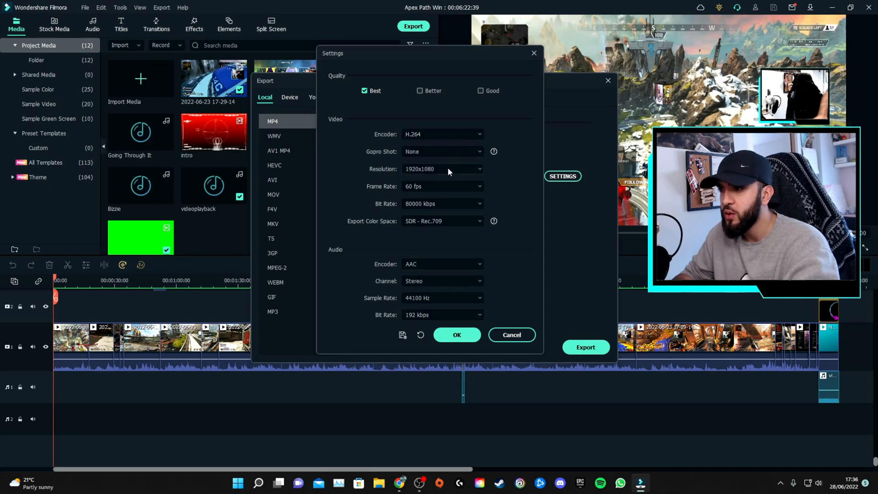
{"action": "left_click", "coordinate": [443, 168]}
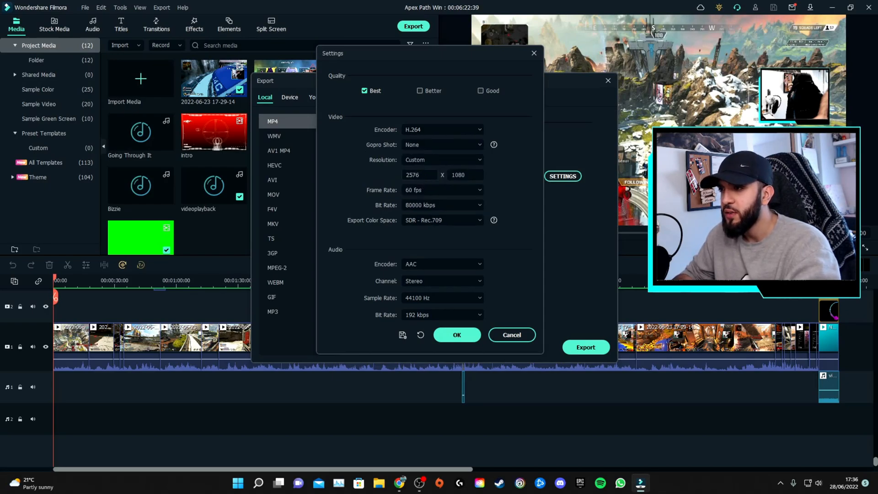
- Set a custom bit rate of 150000 kbps
{"action": "left_click", "coordinate": [441, 205]}
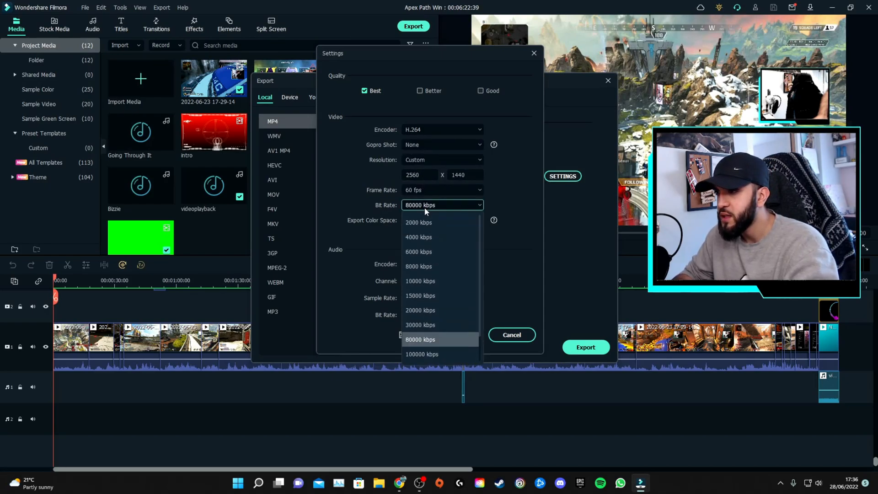
{"action": "left_click", "coordinate": [422, 353]}
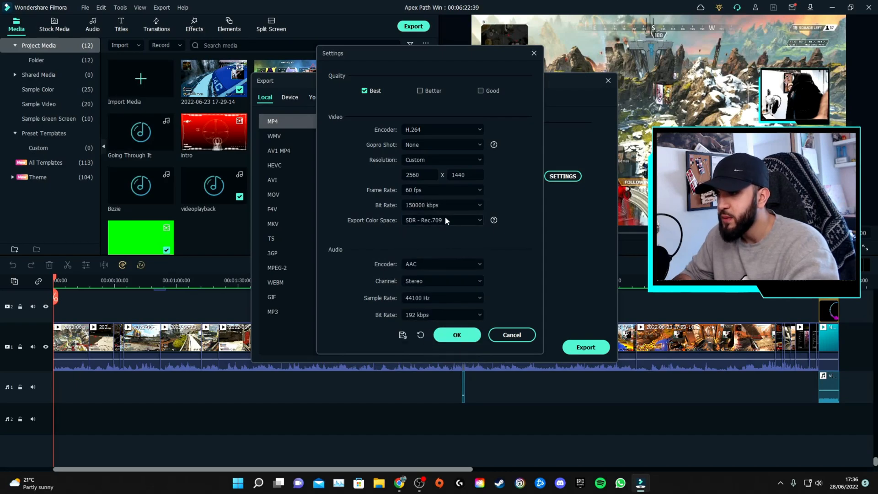
{"action": "left_click", "coordinate": [442, 205]}
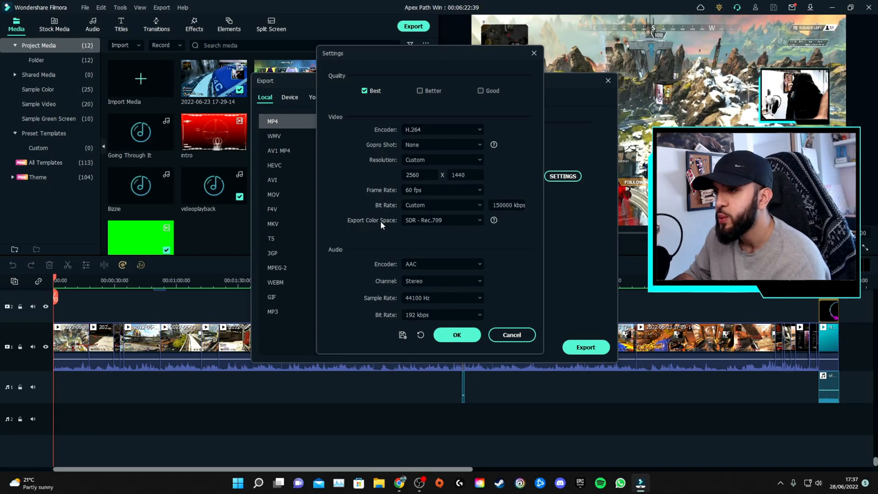
- Review the export color spaces, keeping SDR - Rec.709 for now
{"action": "left_click", "coordinate": [442, 219]}
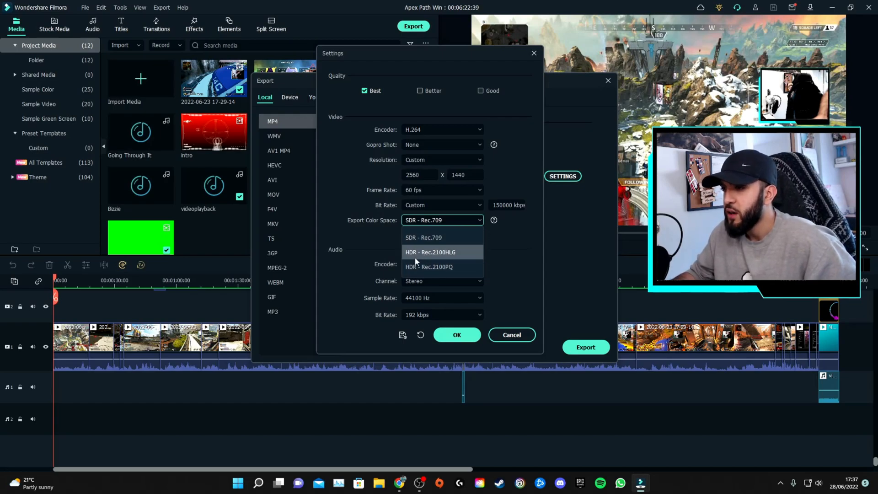
{"action": "mouse_move", "coordinate": [437, 241]}
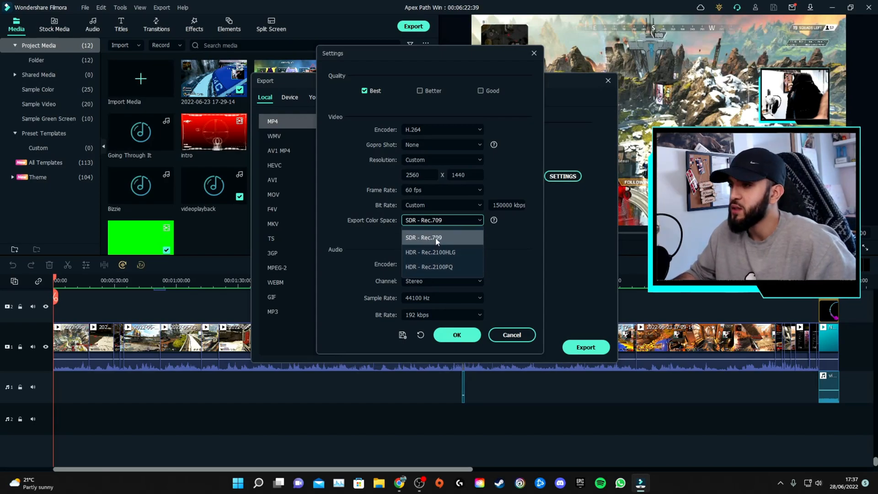
{"action": "left_click", "coordinate": [436, 238]}
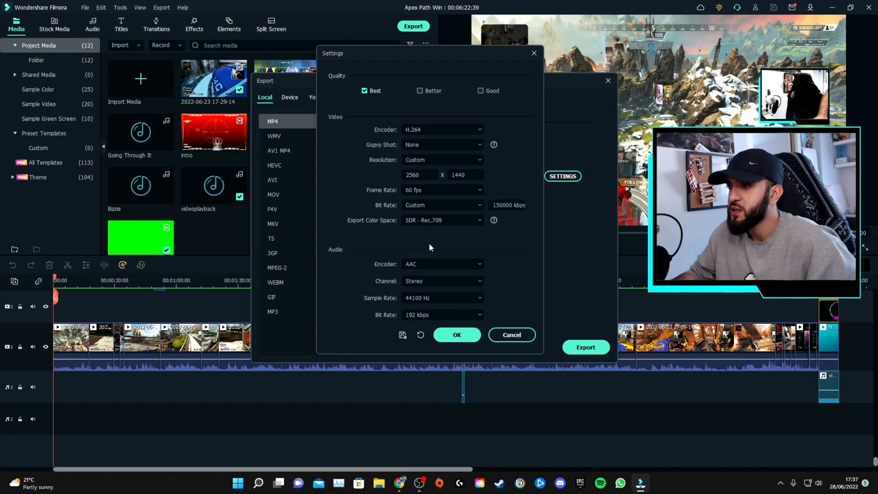
{"action": "left_click", "coordinate": [443, 220]}
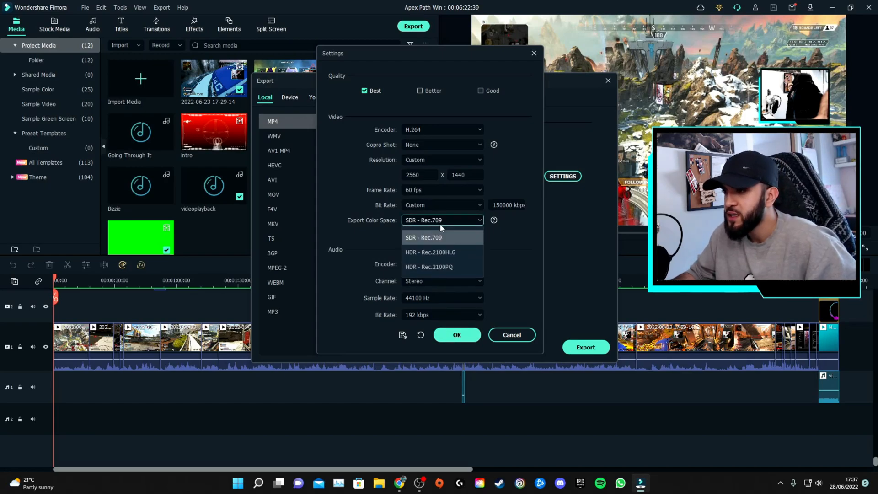
{"action": "mouse_move", "coordinate": [464, 268]}
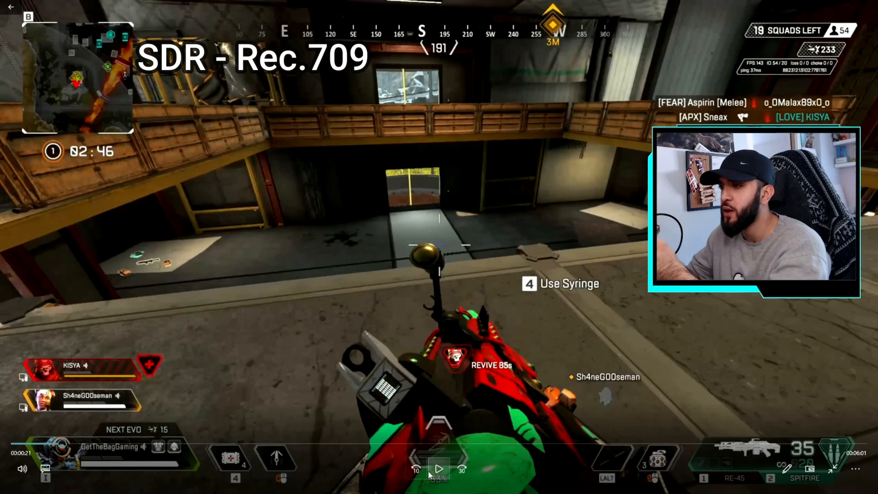
{"action": "mouse_move", "coordinate": [415, 477]}
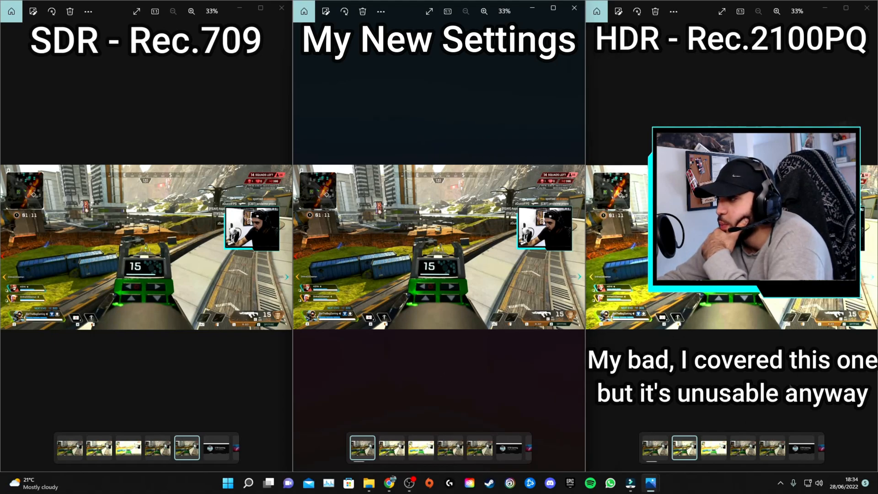
{"action": "mouse_move", "coordinate": [127, 355]}
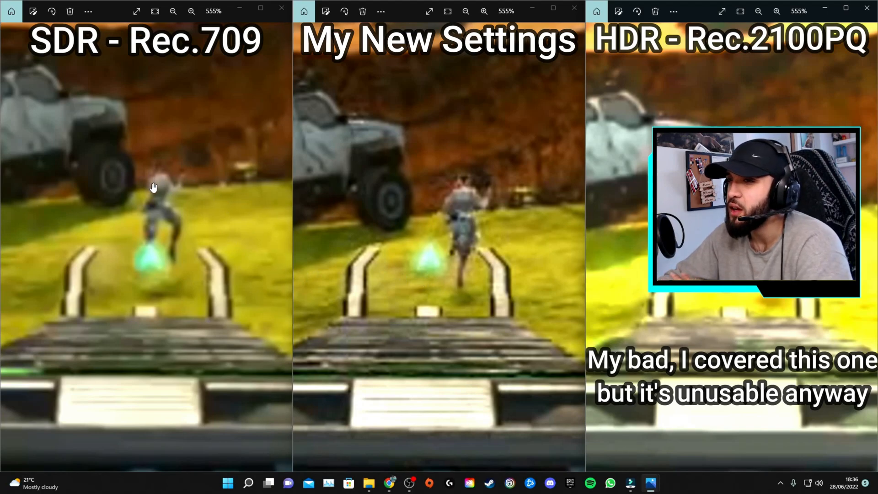
{"action": "mouse_move", "coordinate": [165, 229]}
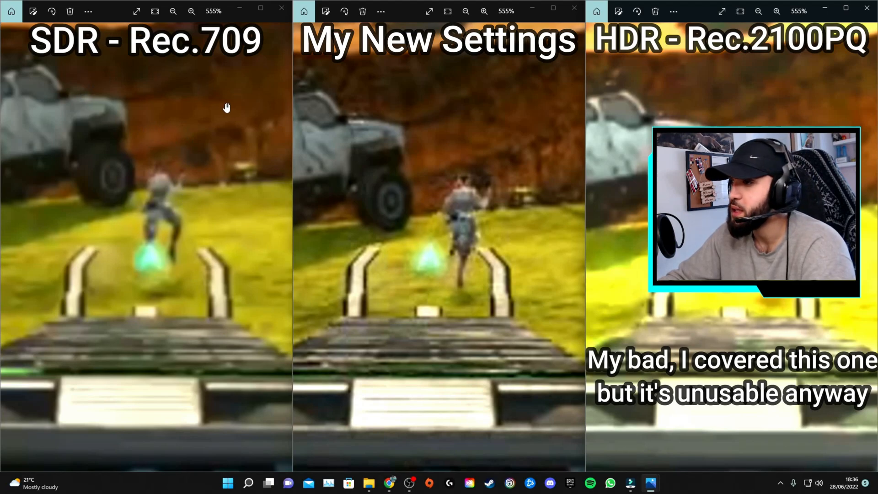
{"action": "mouse_move", "coordinate": [429, 154]}
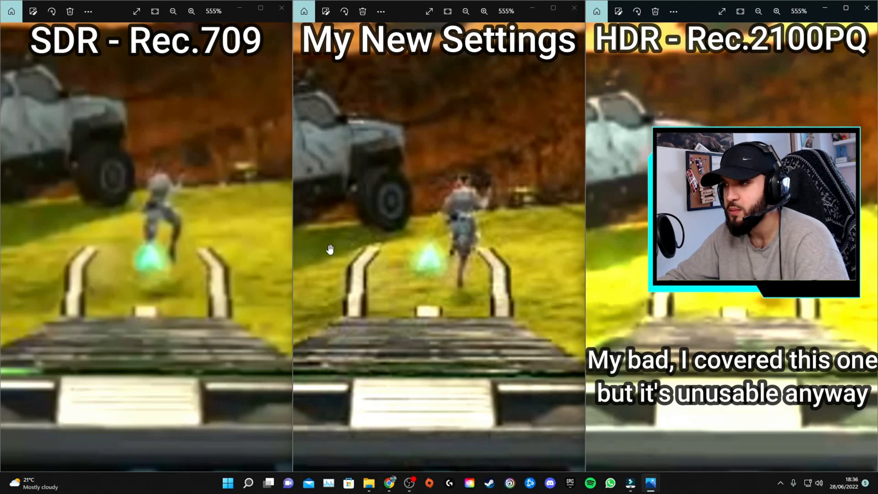
{"action": "mouse_move", "coordinate": [272, 145]}
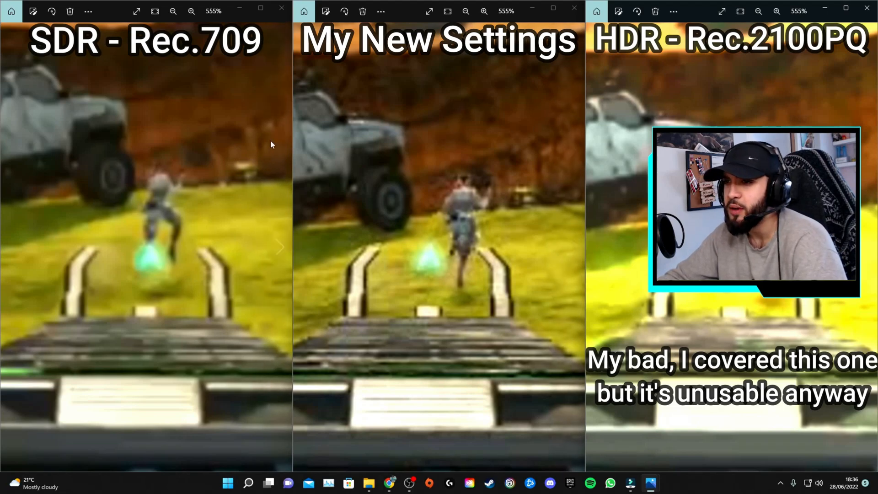
{"action": "mouse_move", "coordinate": [450, 232]}
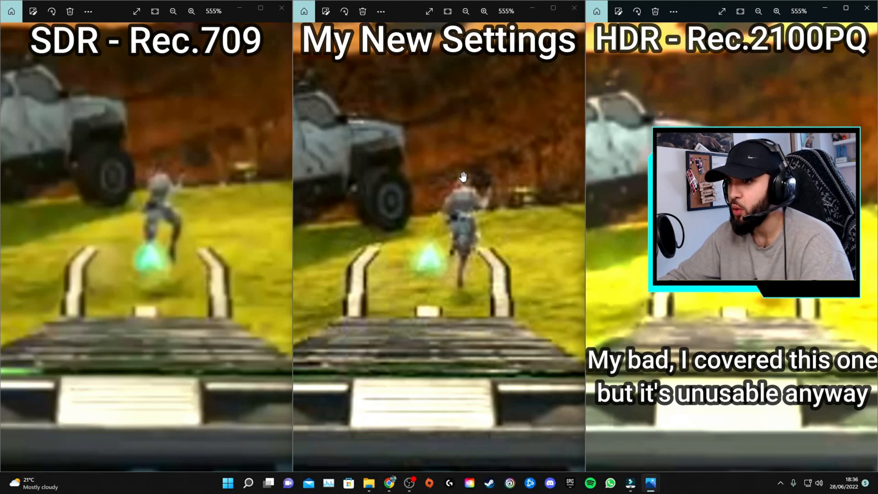
{"action": "mouse_move", "coordinate": [467, 184]}
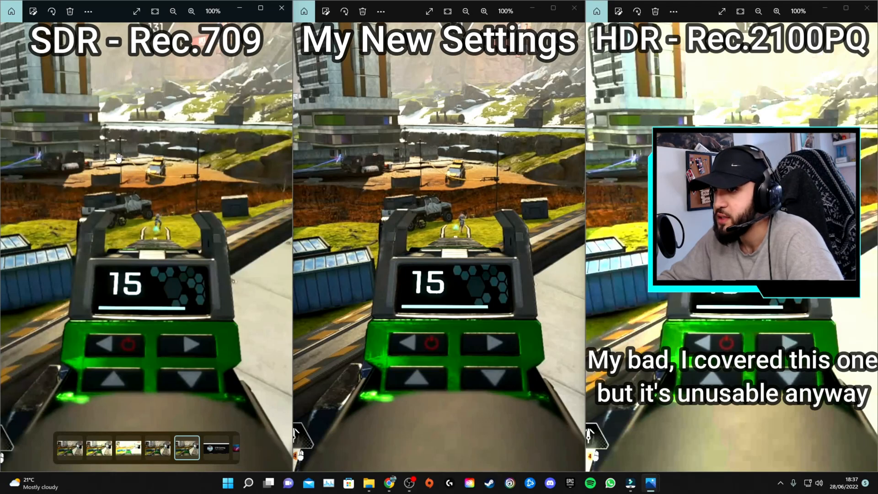
{"action": "mouse_move", "coordinate": [133, 202]}
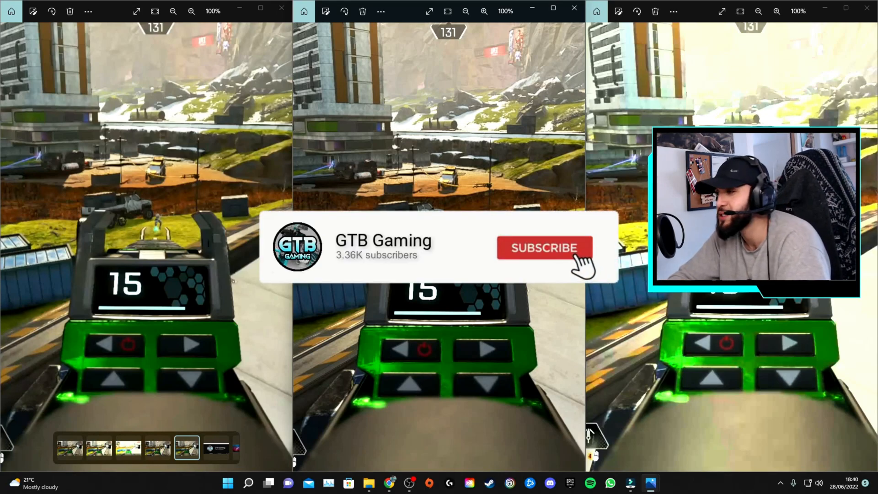
- Leave the Photos screenshot viewer and return to the Filmora timeline
{"action": "left_click", "coordinate": [544, 249]}
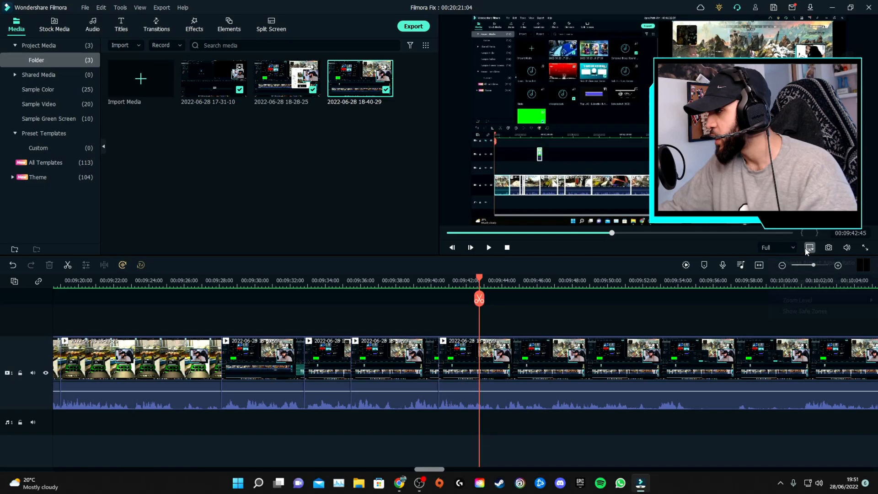
- In project settings keep 60 fps and choose the HDR - Rec.2100PQ color space
{"action": "left_click", "coordinate": [809, 247]}
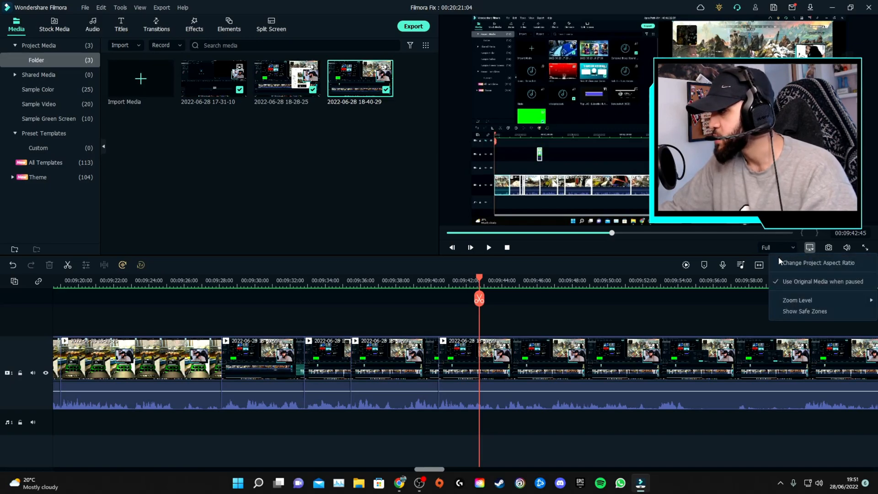
{"action": "left_click", "coordinate": [817, 263]}
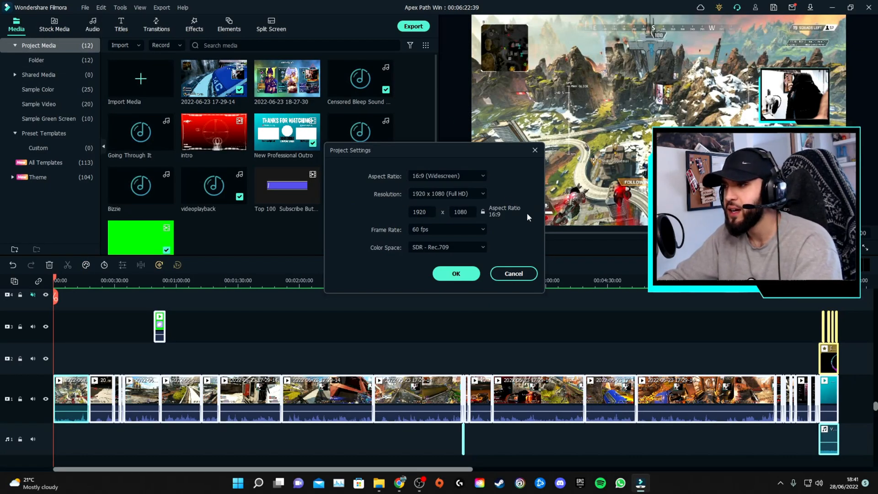
{"action": "left_click", "coordinate": [481, 228]}
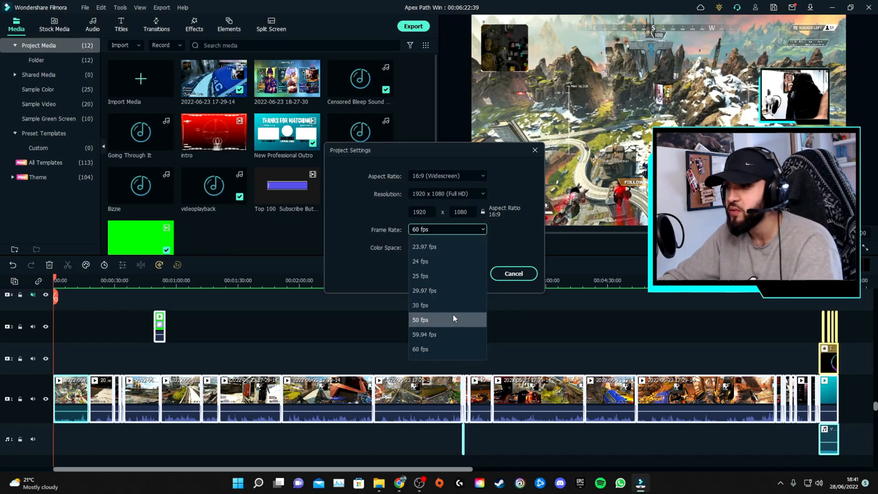
{"action": "left_click", "coordinate": [420, 349]}
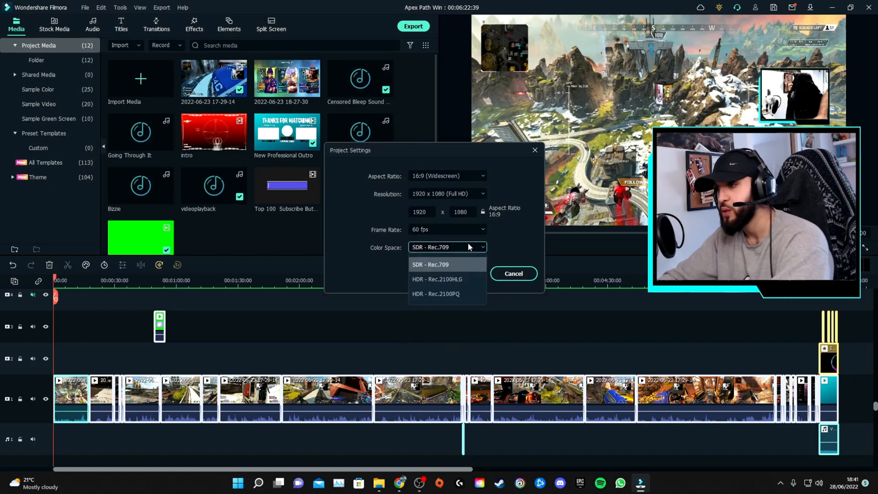
{"action": "mouse_move", "coordinate": [462, 284]}
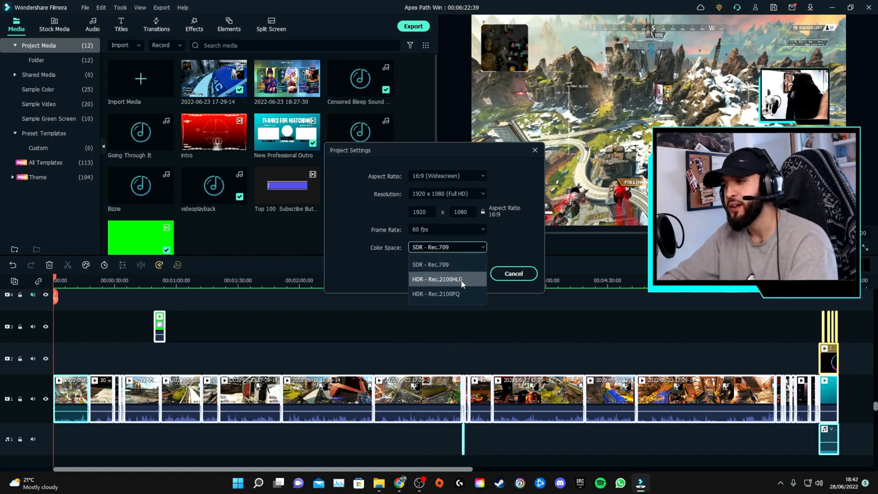
{"action": "left_click", "coordinate": [435, 293]}
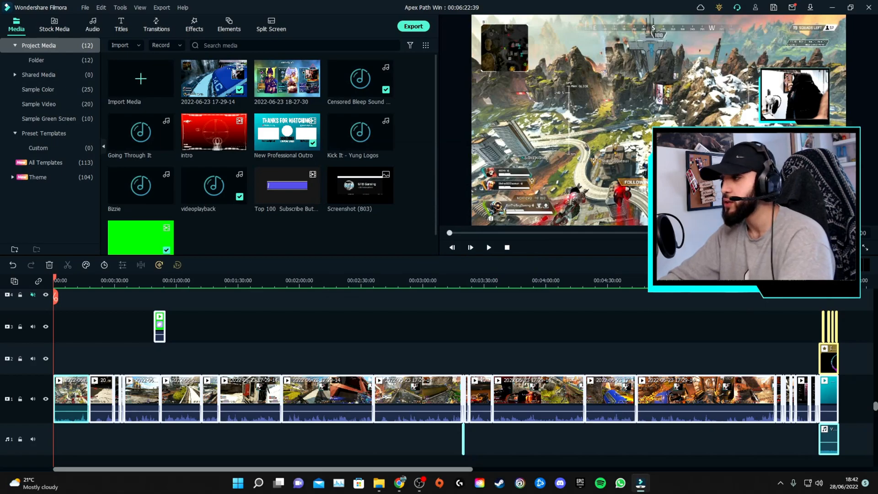
- In the MP4 export settings choose a custom 2560x1440 resolution at 60 fps
{"action": "left_click", "coordinate": [412, 25]}
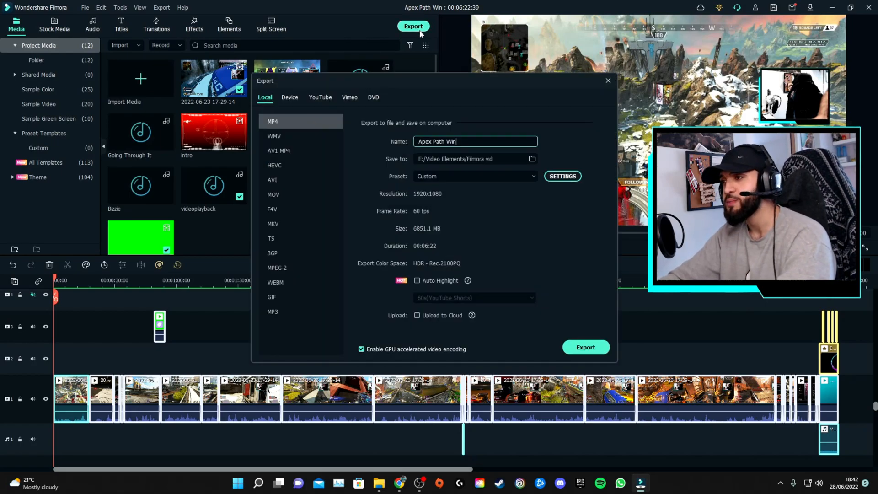
{"action": "left_click", "coordinate": [562, 176]}
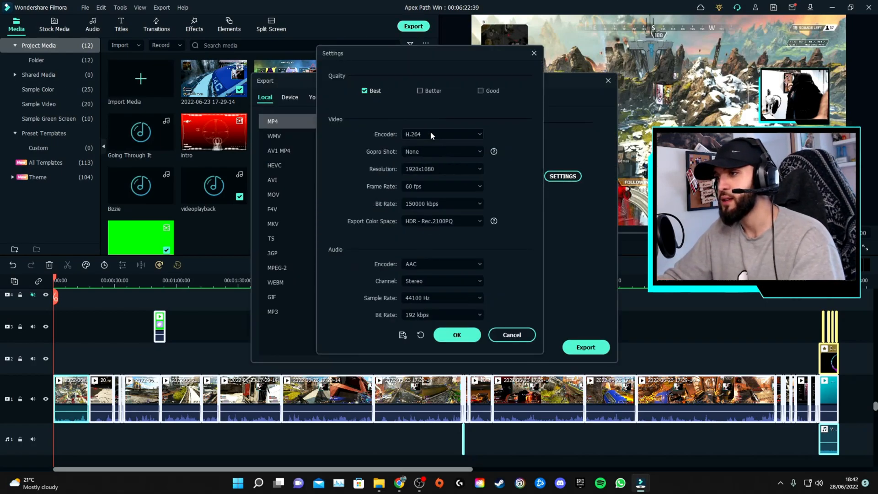
{"action": "left_click", "coordinate": [441, 168]}
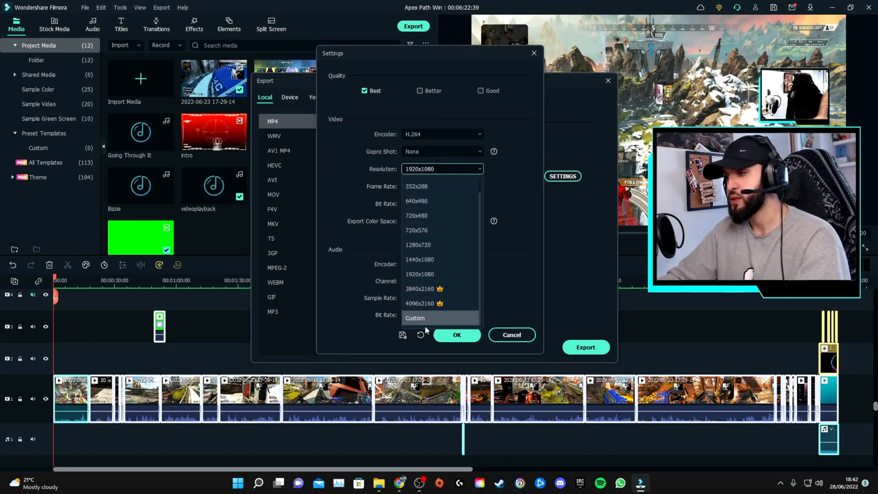
{"action": "left_click", "coordinate": [415, 318]}
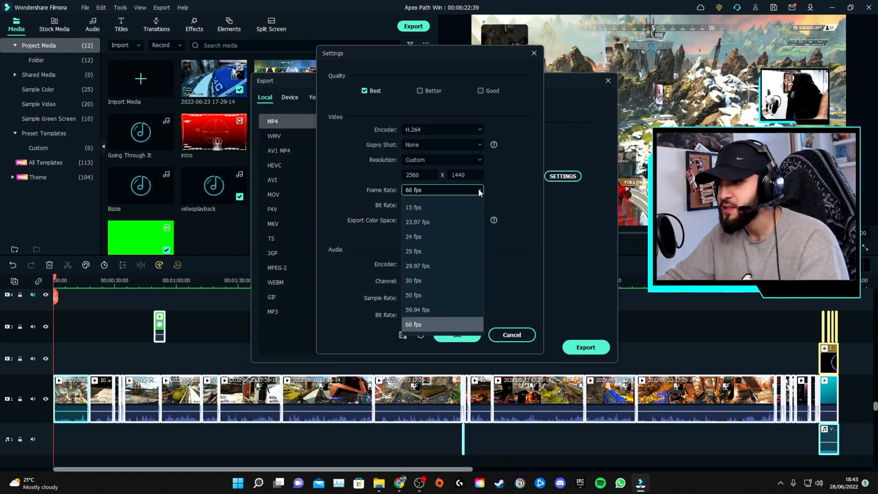
{"action": "left_click", "coordinate": [413, 323]}
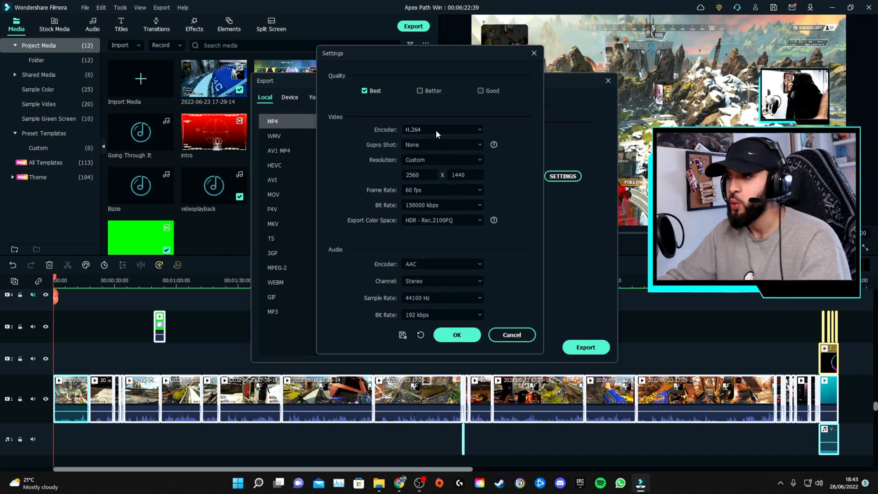
- Switch the encoder to MPEG-4, confirm, and start rendering Apex Path Win-1.mp4
{"action": "left_click", "coordinate": [442, 130]}
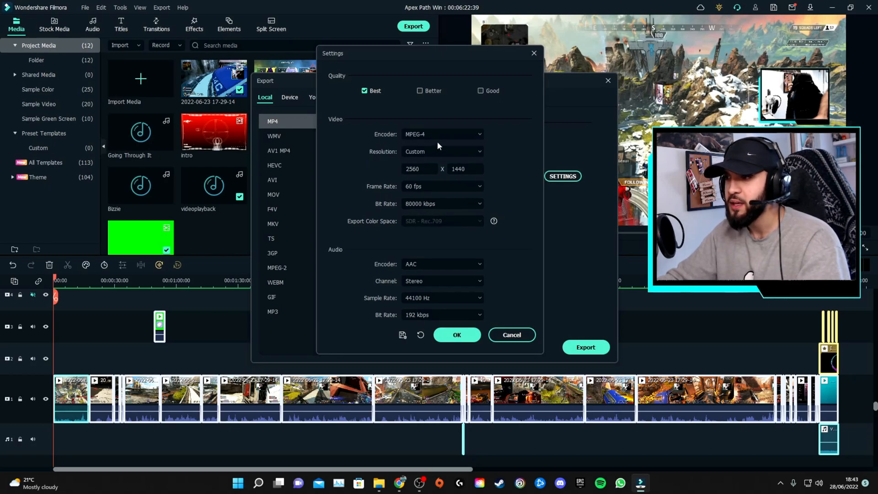
{"action": "left_click", "coordinate": [442, 203]}
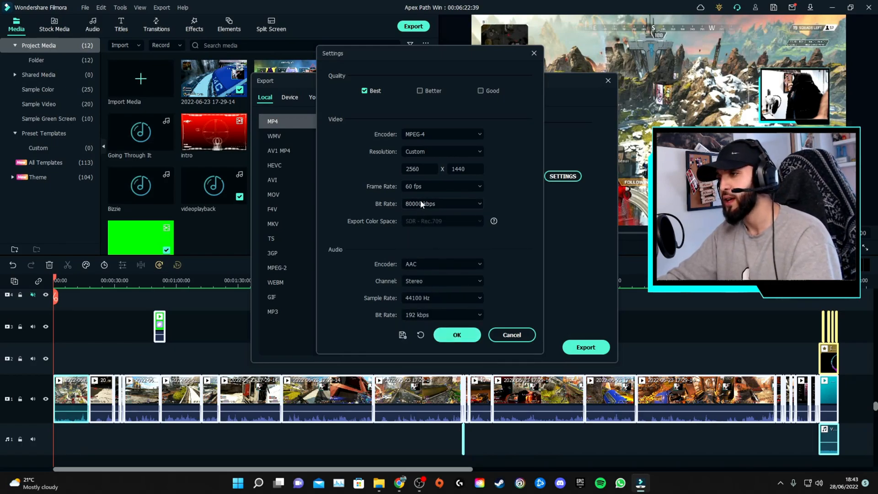
{"action": "left_click", "coordinate": [441, 203]}
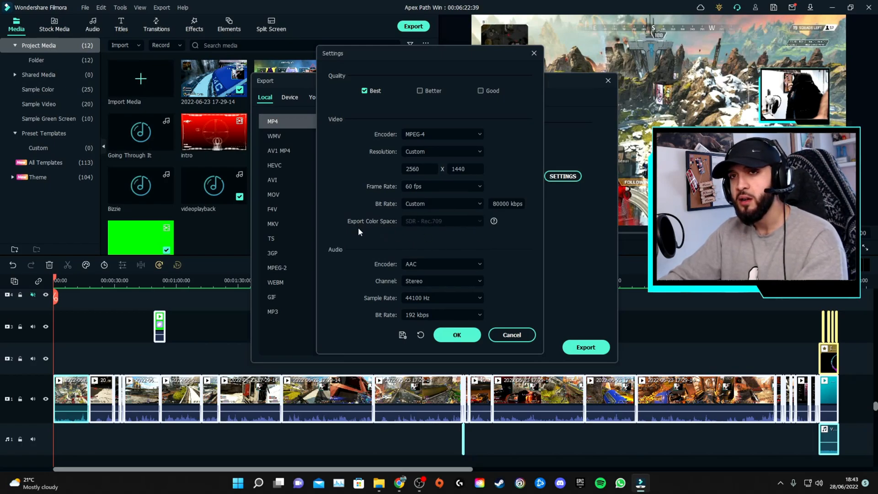
{"action": "mouse_move", "coordinate": [709, 338]}
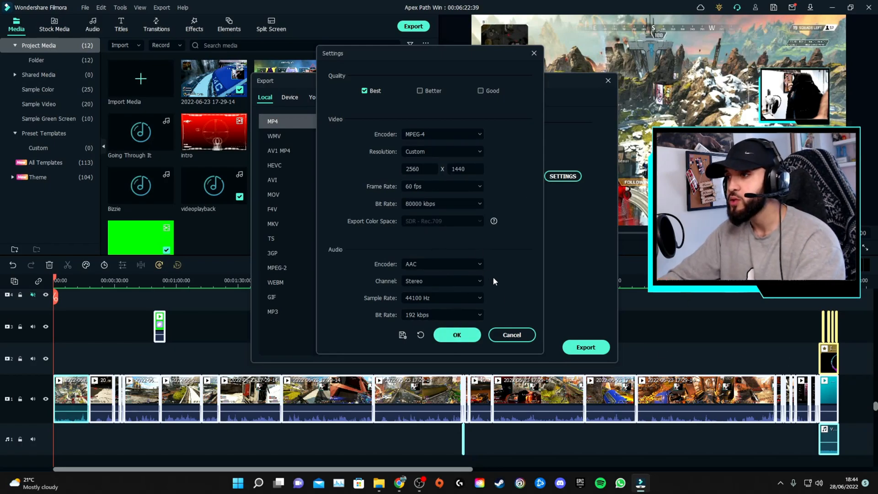
{"action": "left_click", "coordinate": [457, 334]}
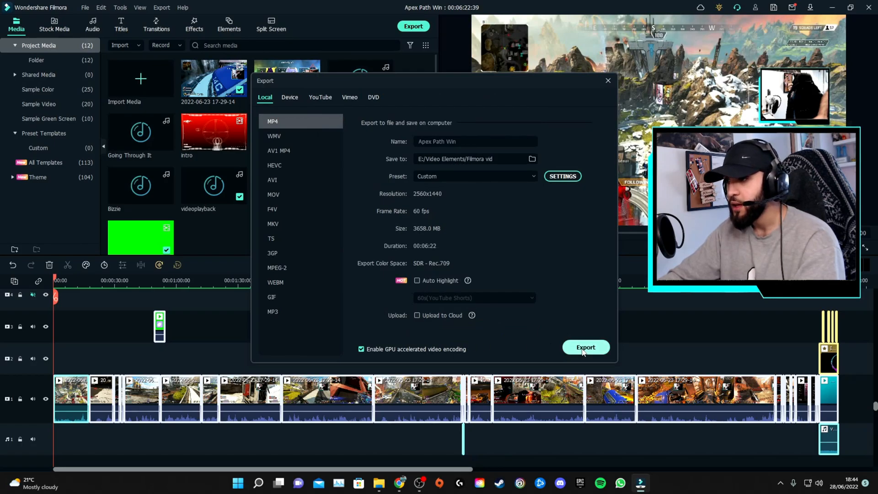
{"action": "left_click", "coordinate": [585, 347]}
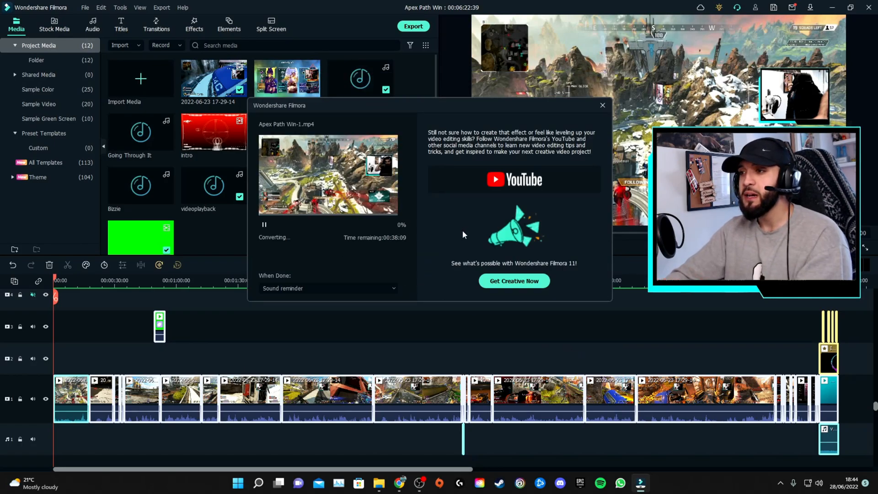